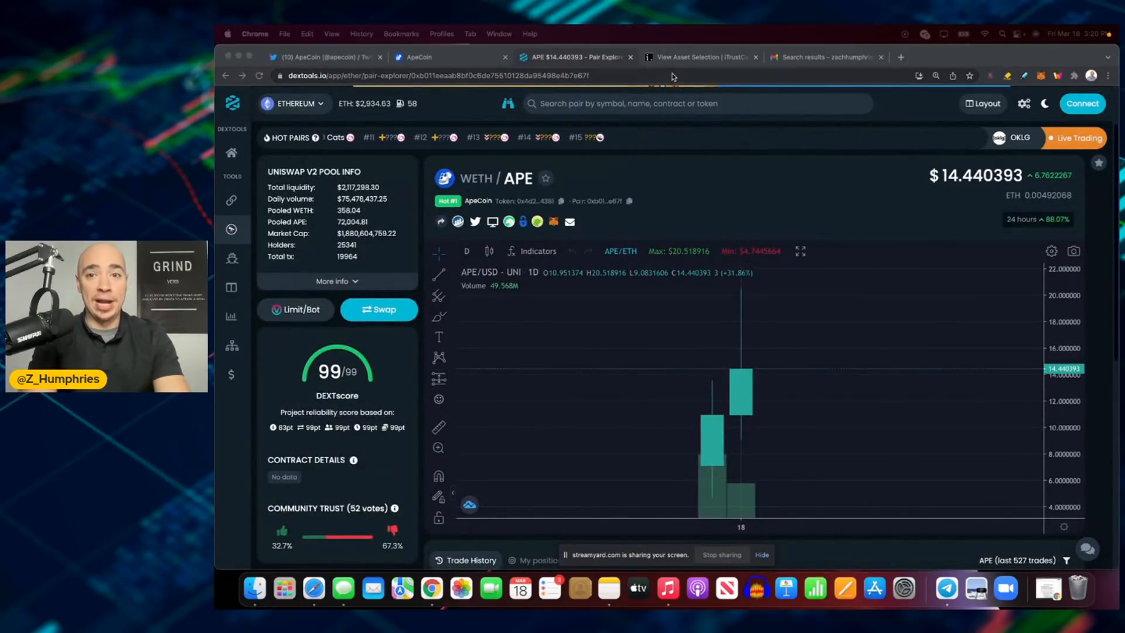
pyautogui.click(419, 56)
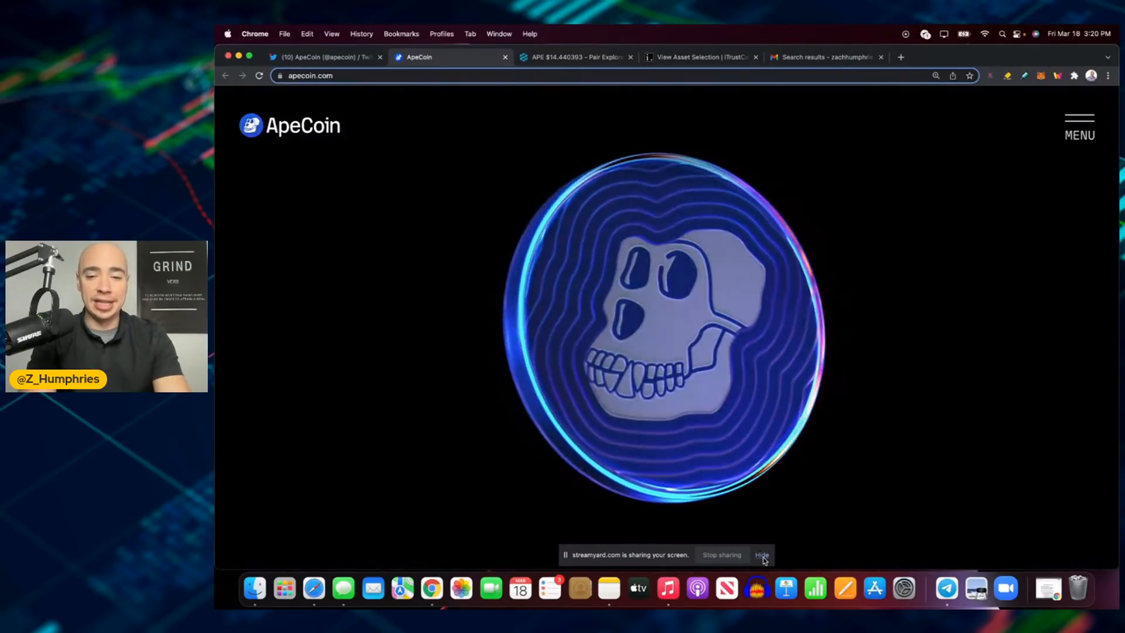
pyautogui.click(762, 554)
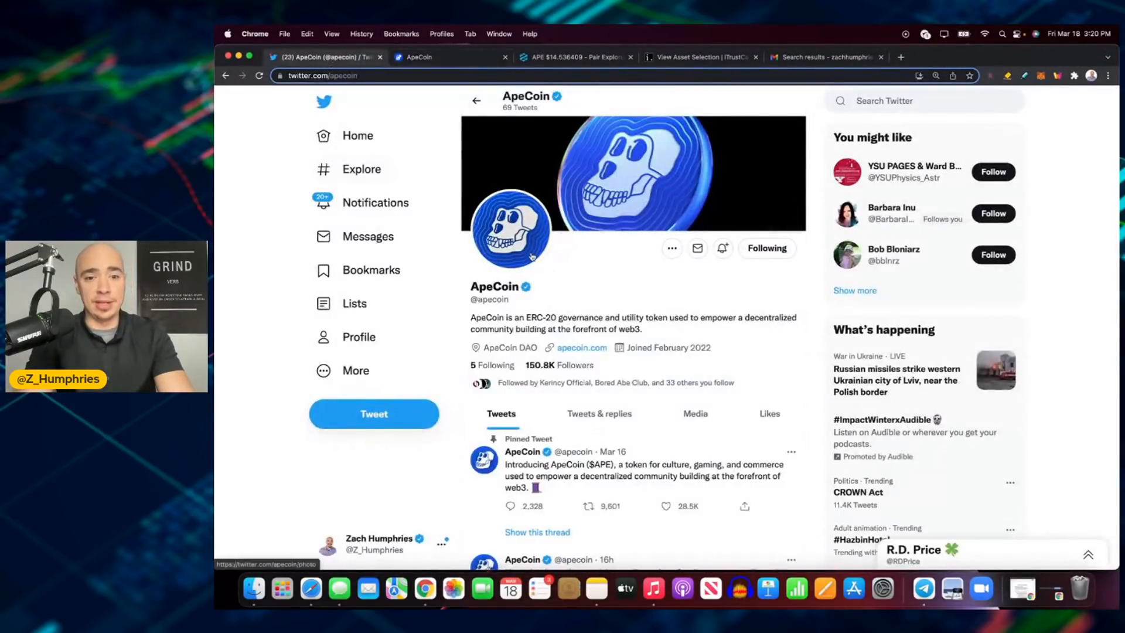
pyautogui.scroll(-3)
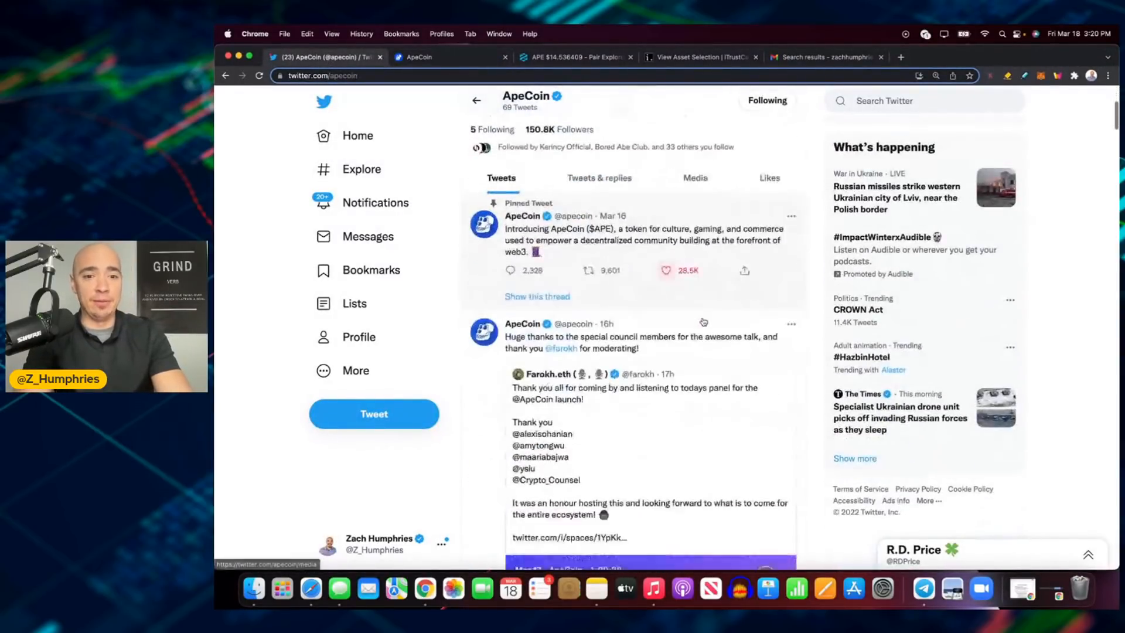
pyautogui.scroll(-3)
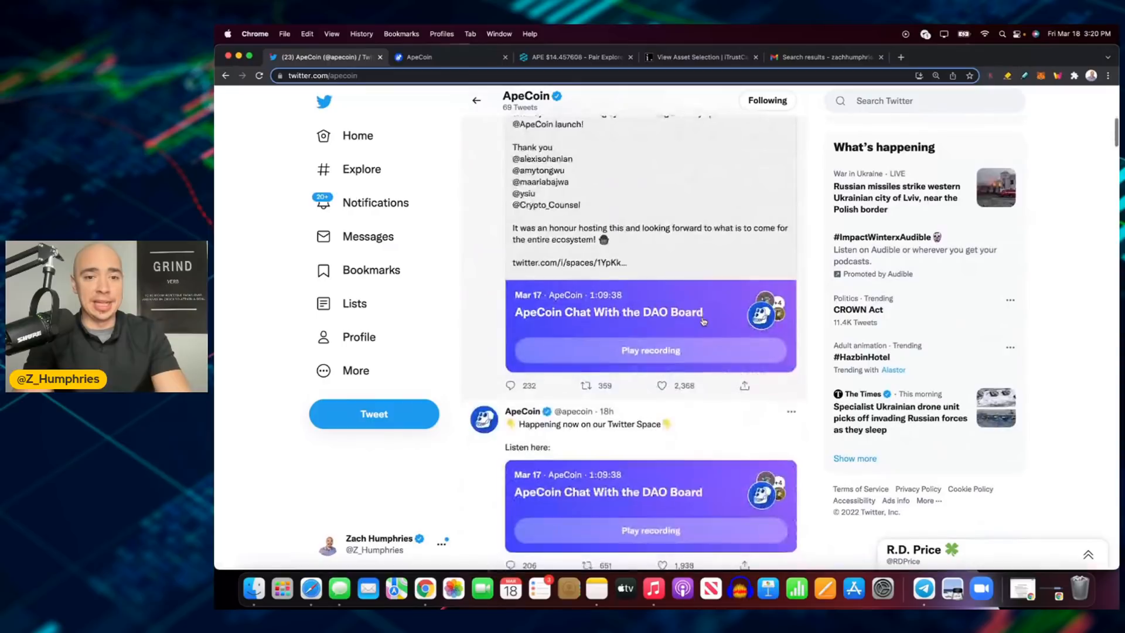
pyautogui.scroll(3)
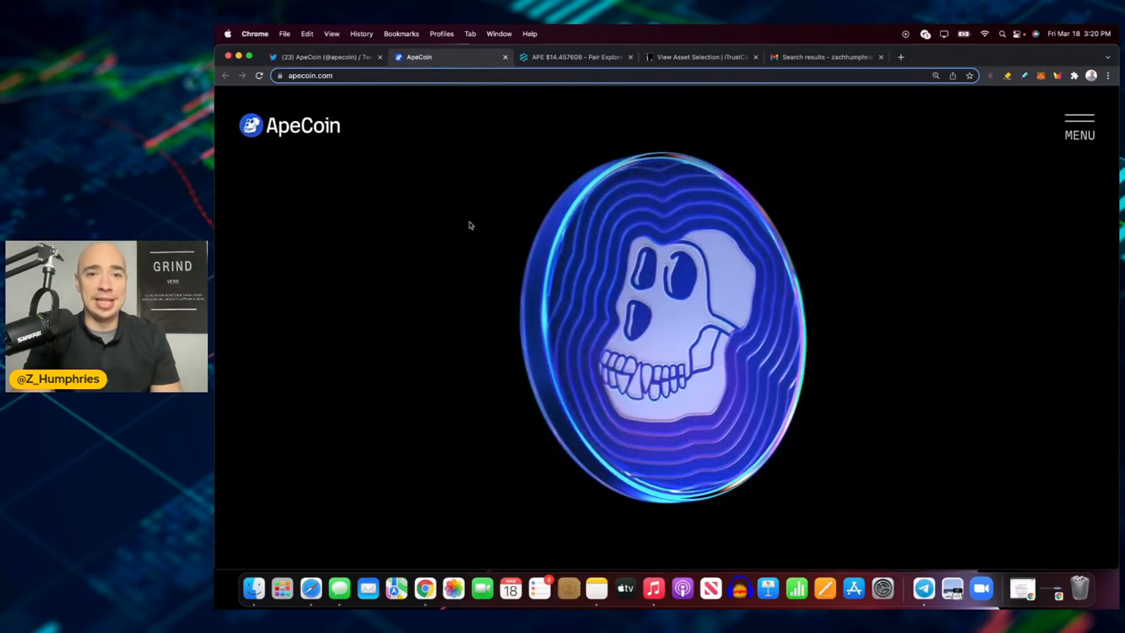
pyautogui.click(574, 56)
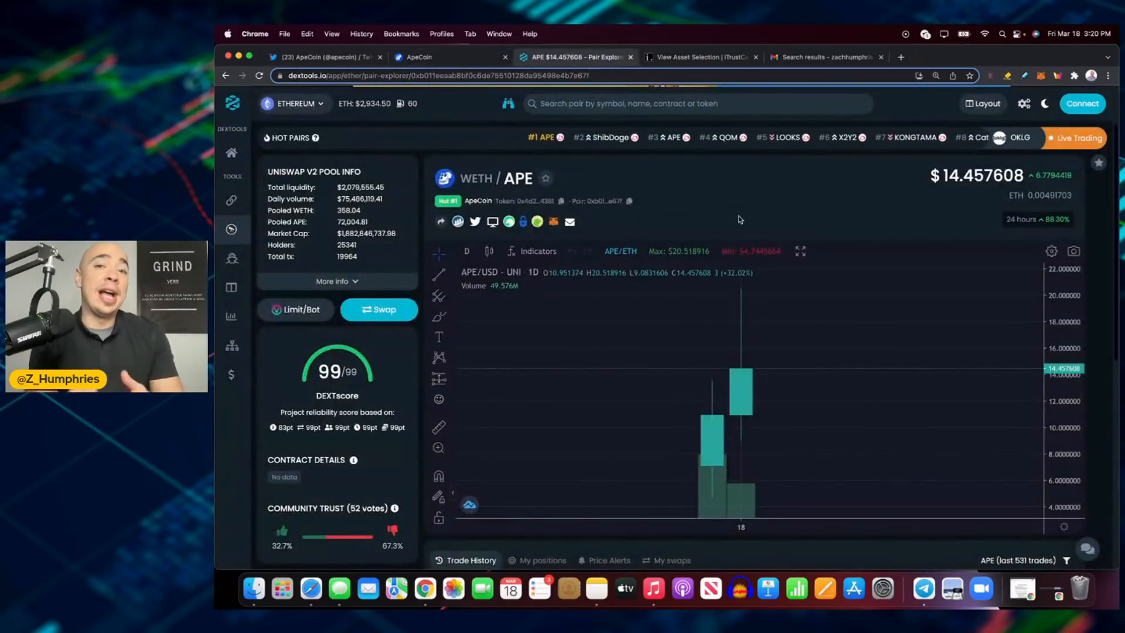